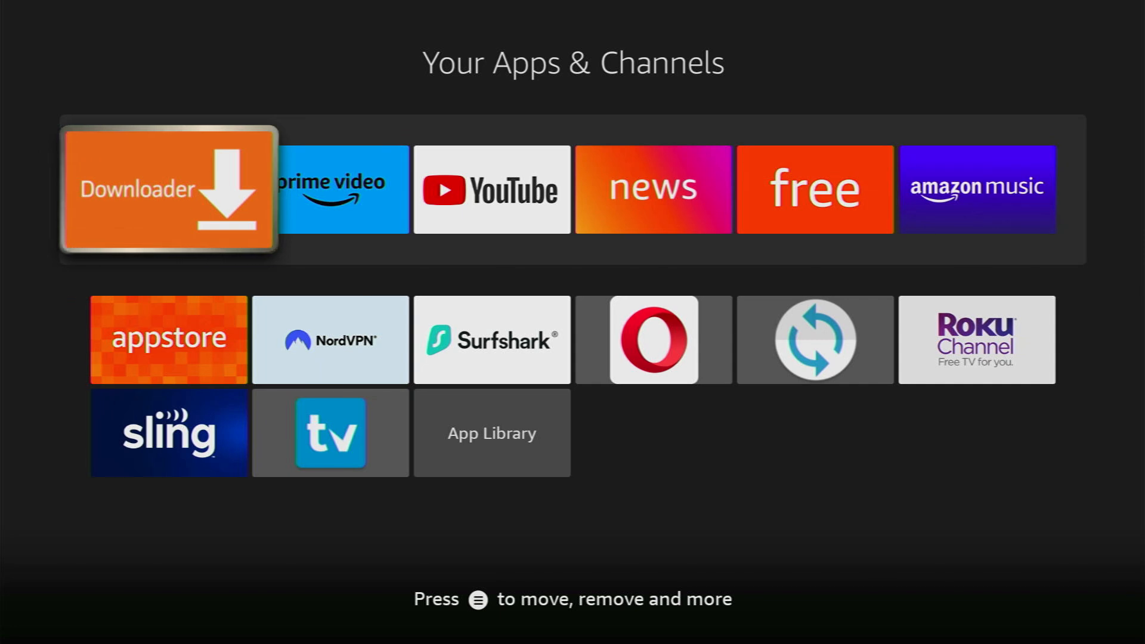
- Search 'DOW' from the home screen and pick the Downloader suggestion
key("Back")
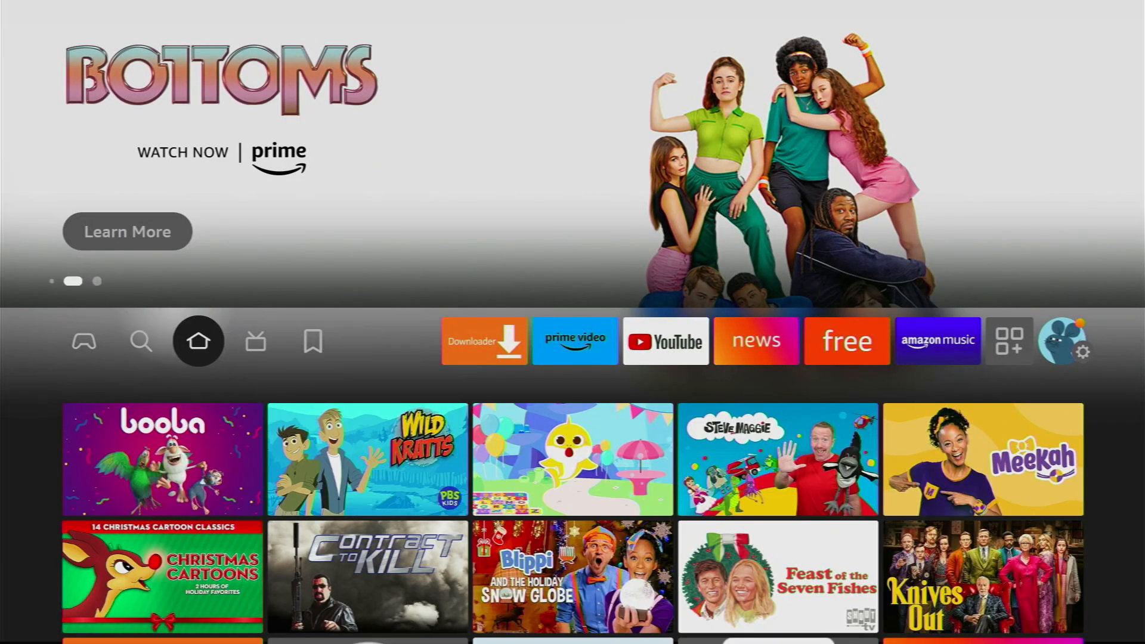
left_click(141, 341)
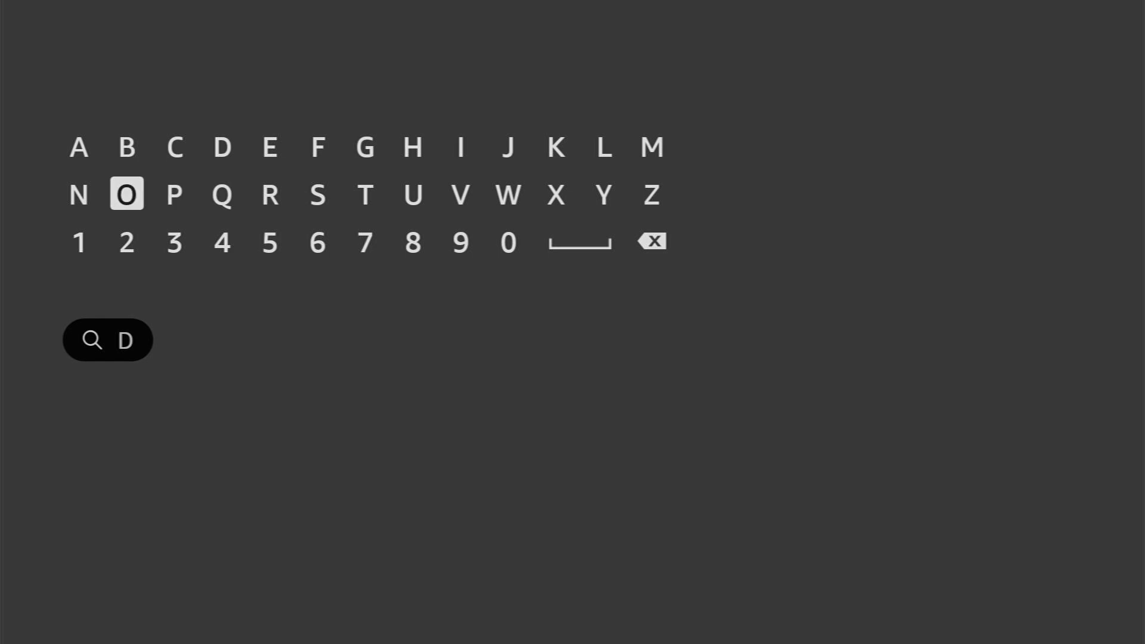
left_click(508, 195)
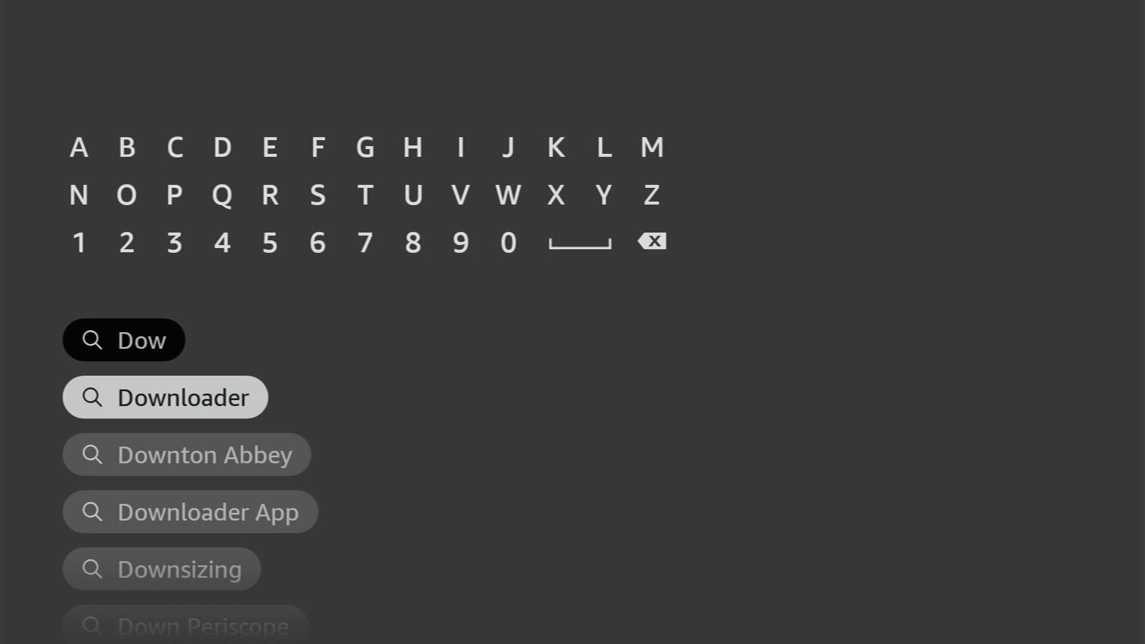
left_click(166, 398)
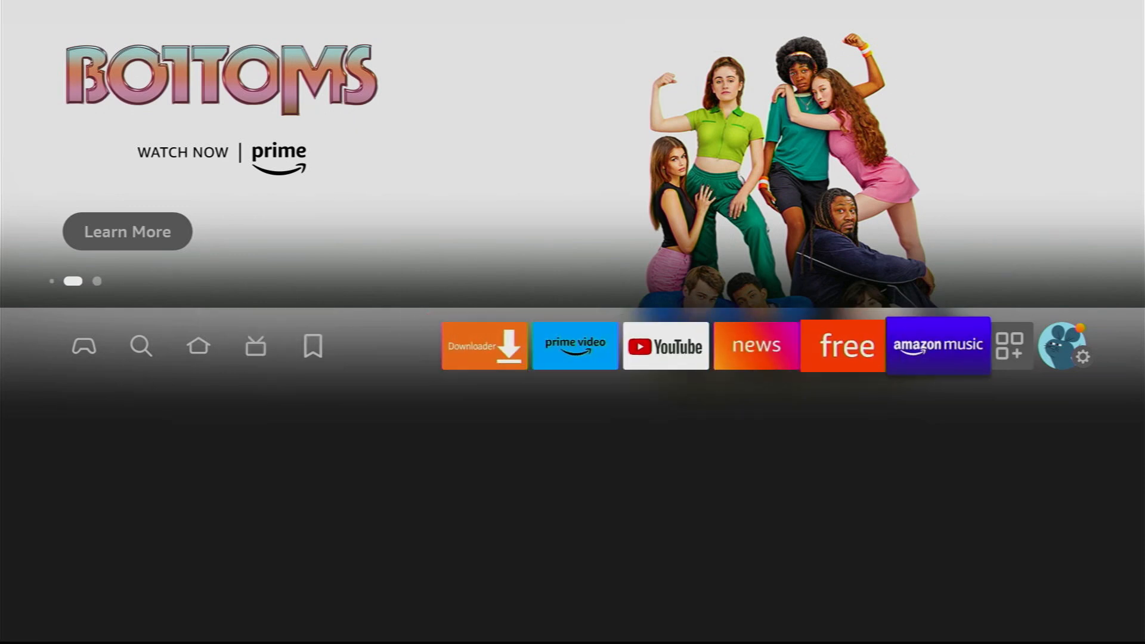
- Go from the settings gear to the My Fire TV page
left_click(1084, 358)
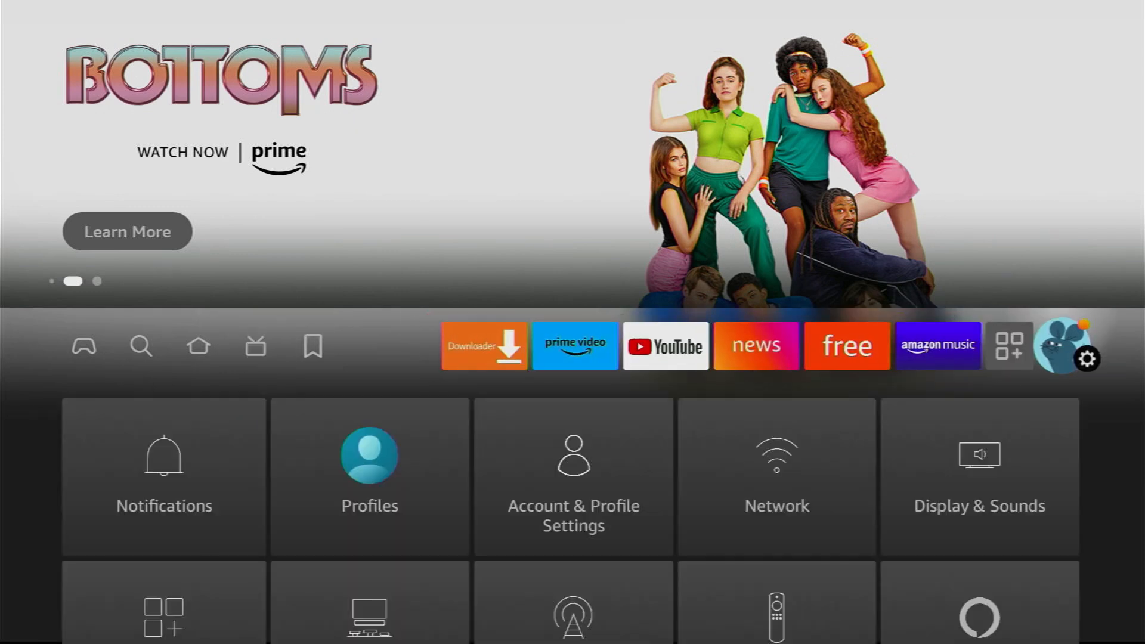
scroll("down", 3)
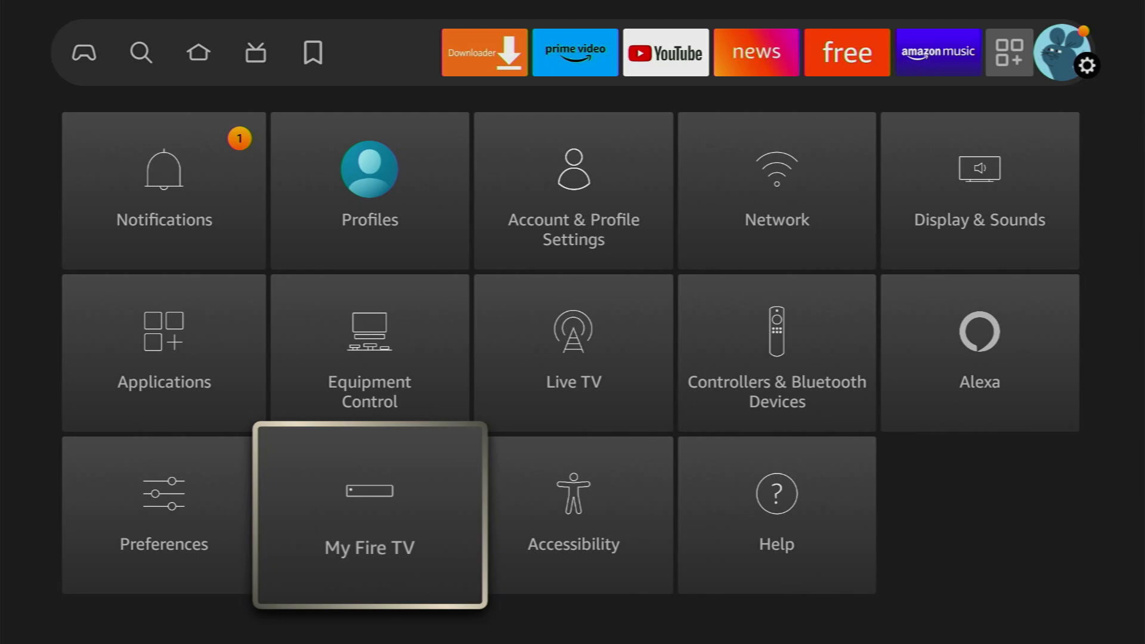
left_click(368, 515)
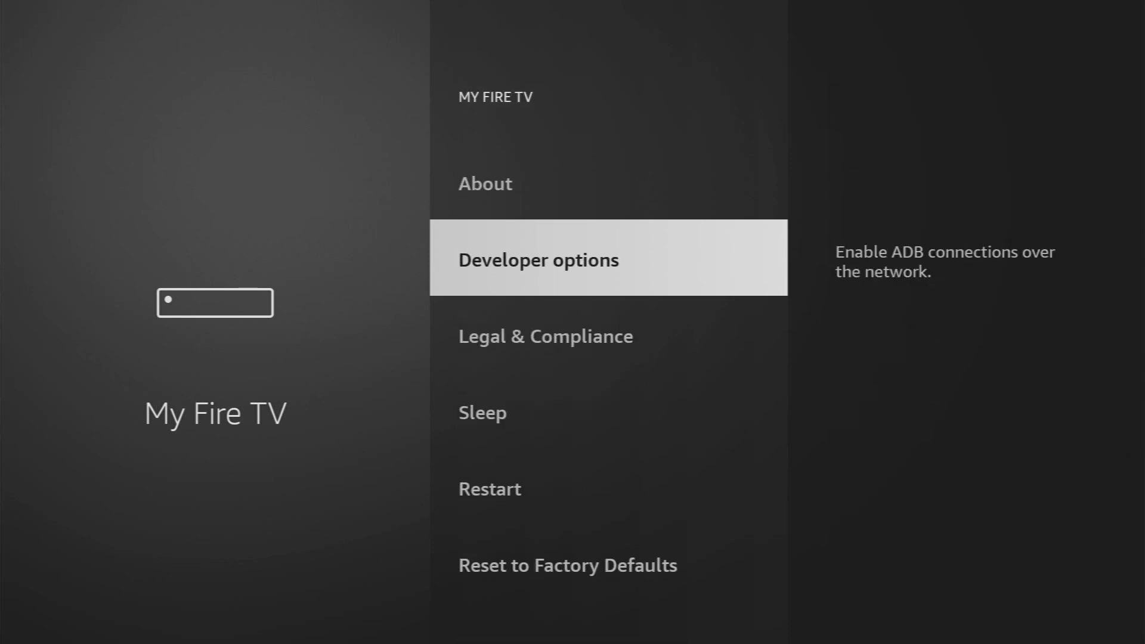
- Enable ADB debugging in Developer options and open Install unknown apps
left_click(537, 258)
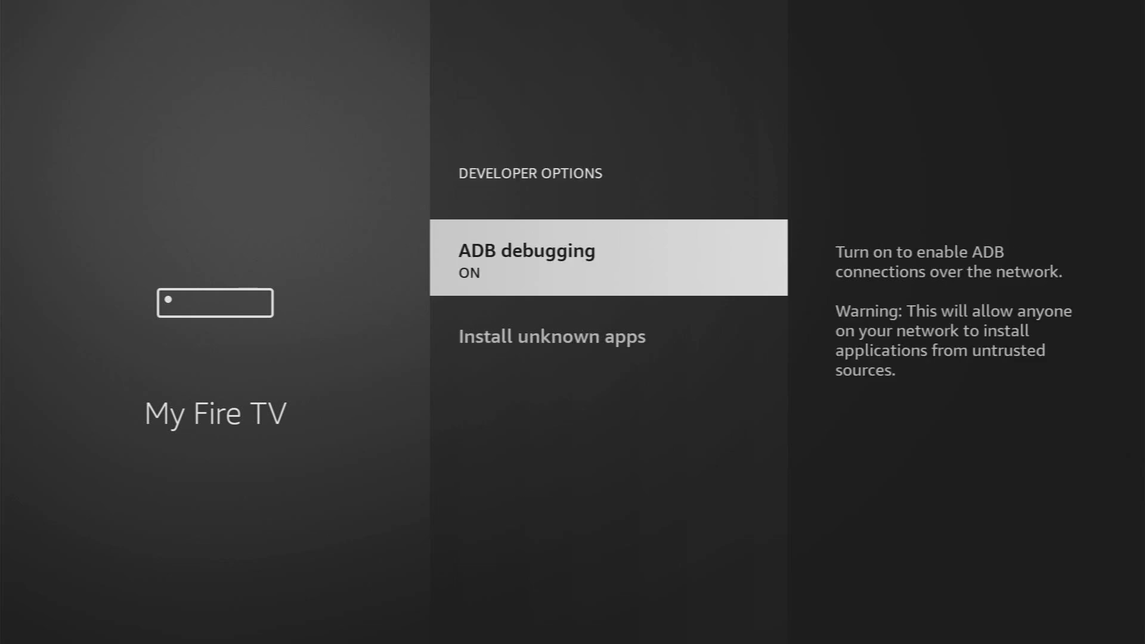
left_click(608, 258)
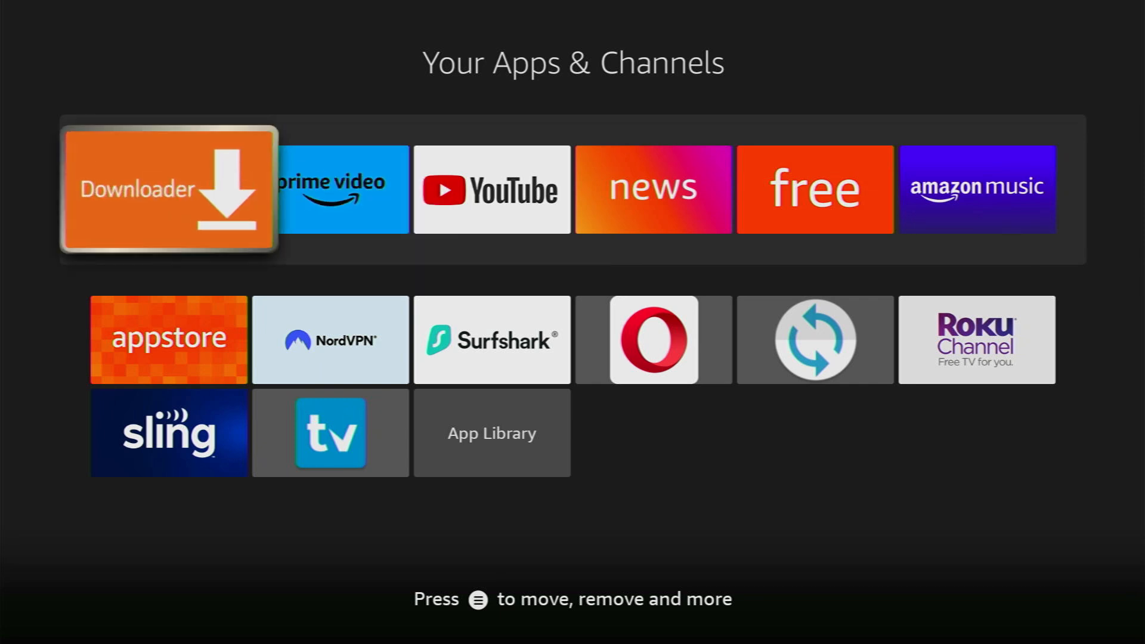
- Move focus down onto the NordVPN tile in Your Apps & Channels
key("down")
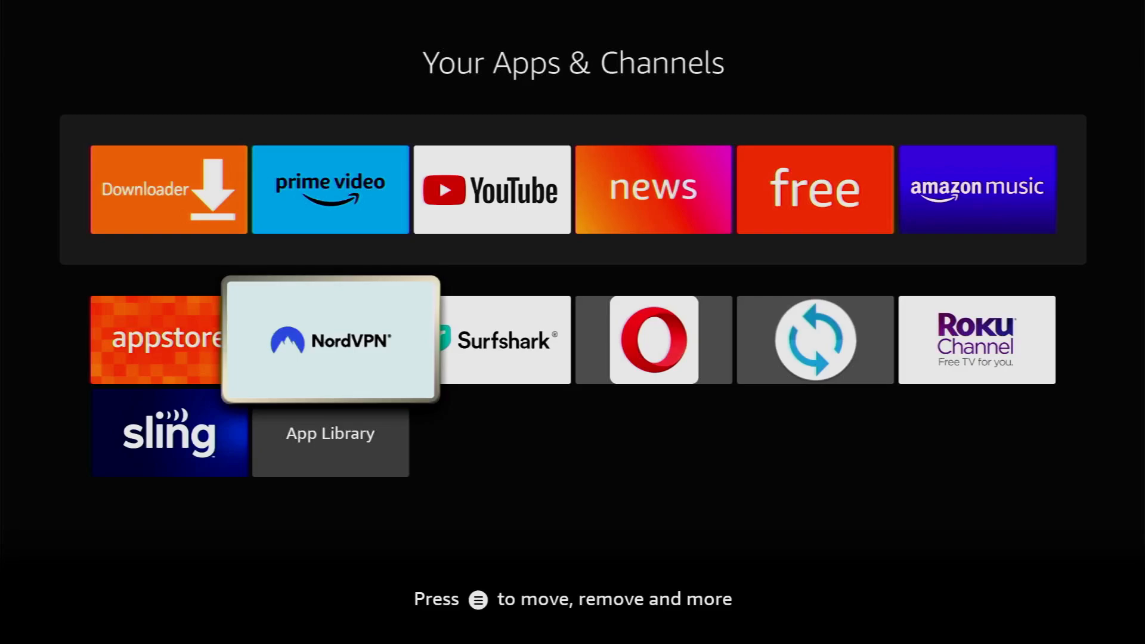
- Launch NordVPN, open All Countries, and scroll right through countries to Moldova
left_click(330, 339)
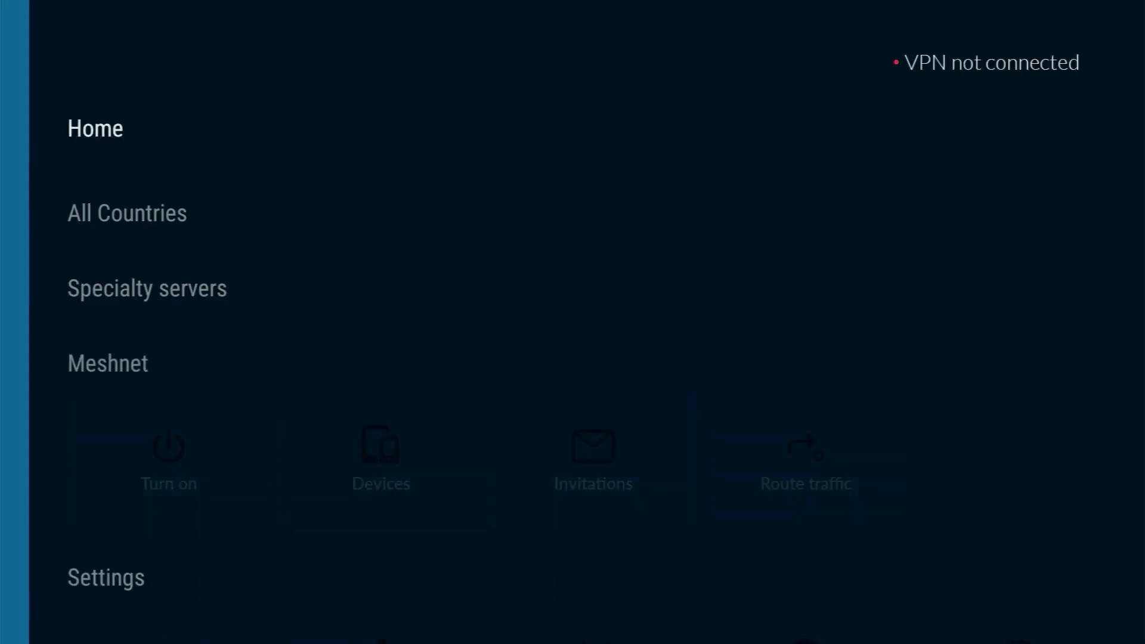
left_click(147, 287)
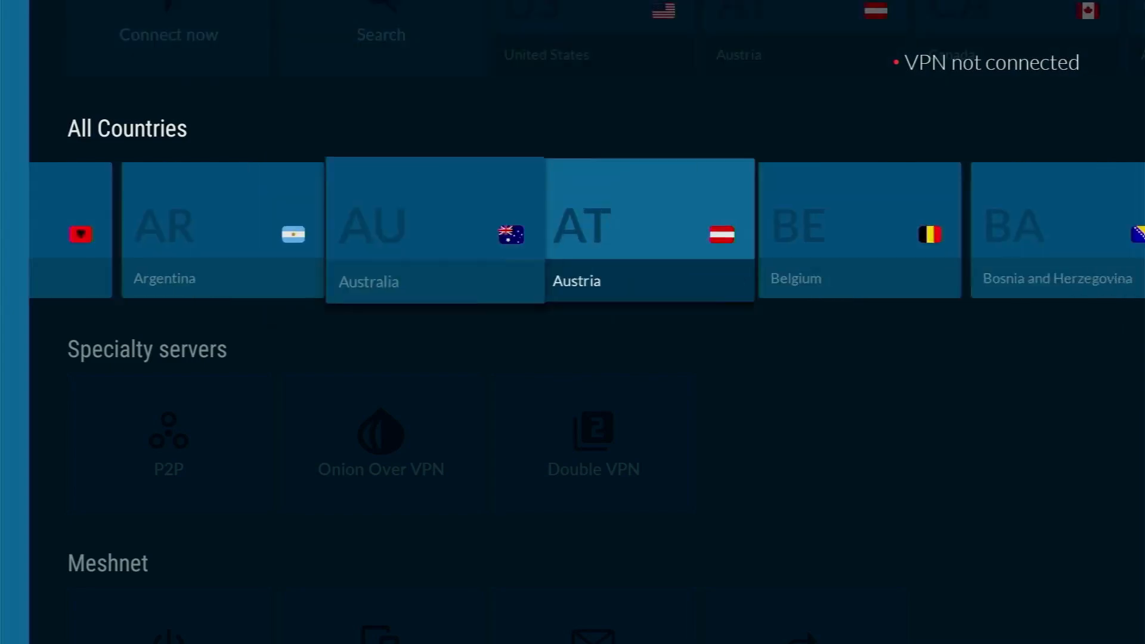
scroll("right", 3)
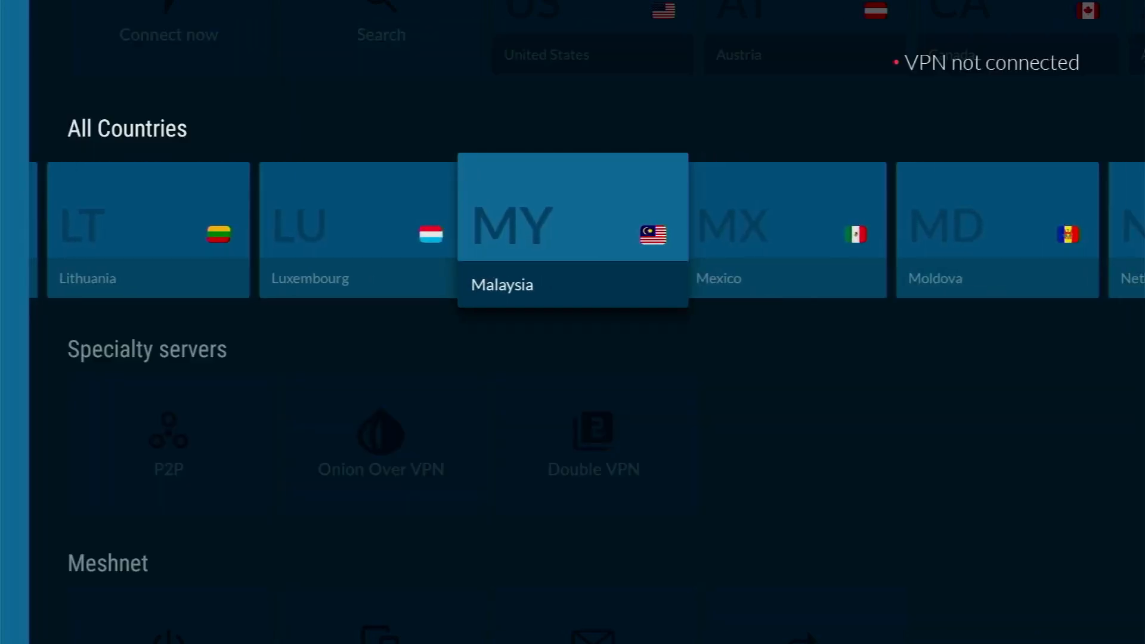
scroll("right", 3)
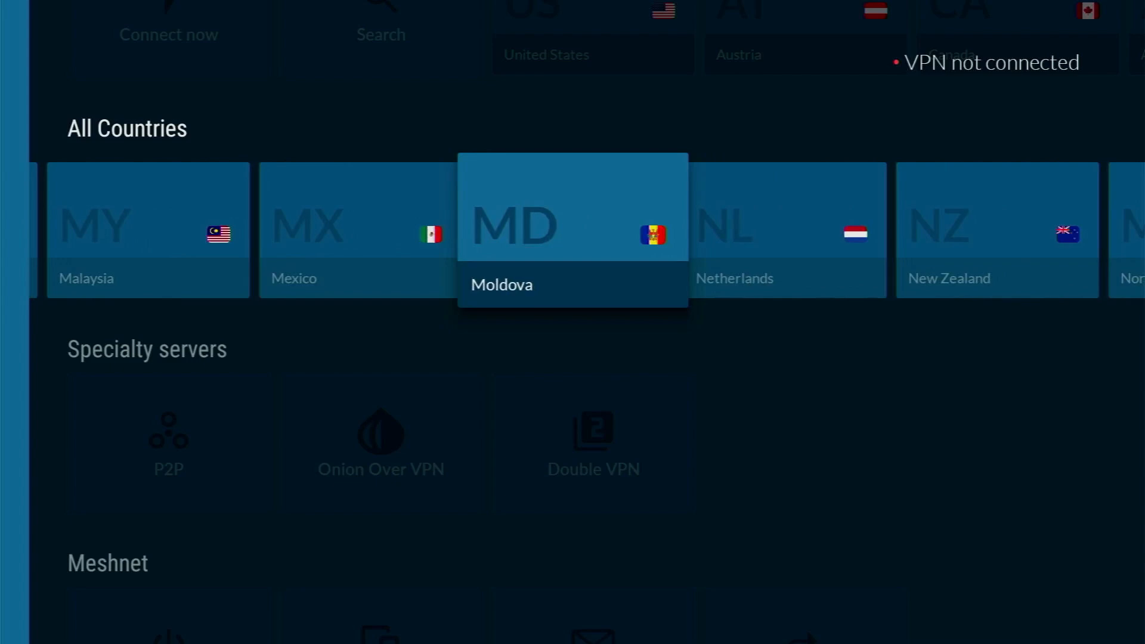